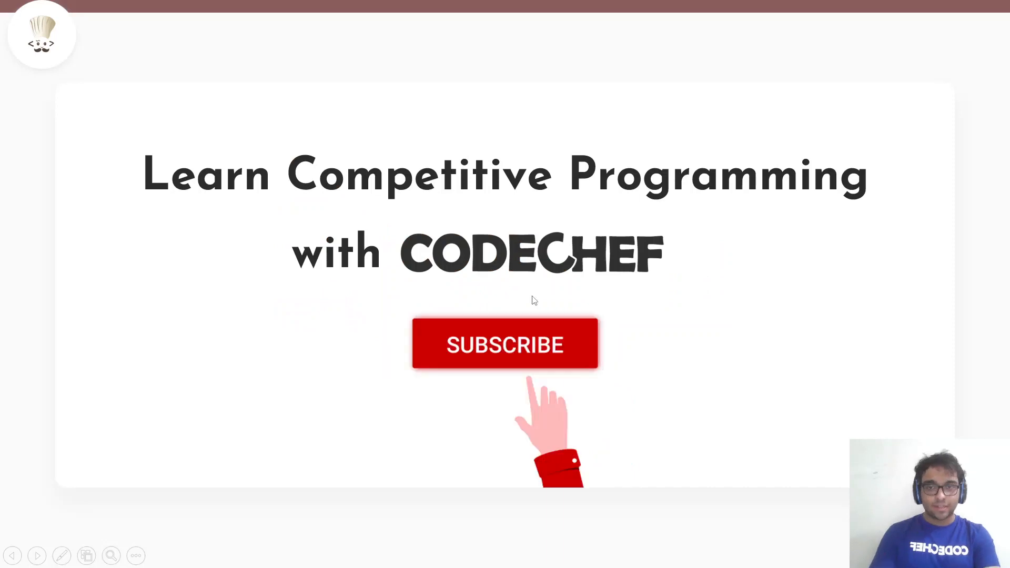
# Bring up the board holding the ENCDEC01 Happy Kids statement and its sample input/output
pyautogui.click(504, 344)
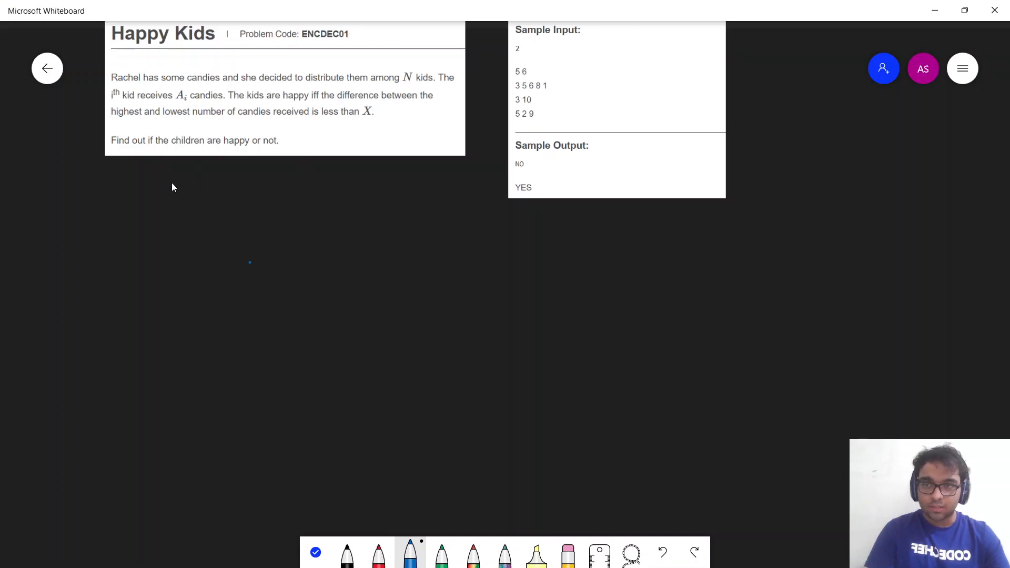
pyautogui.moveTo(146, 94)
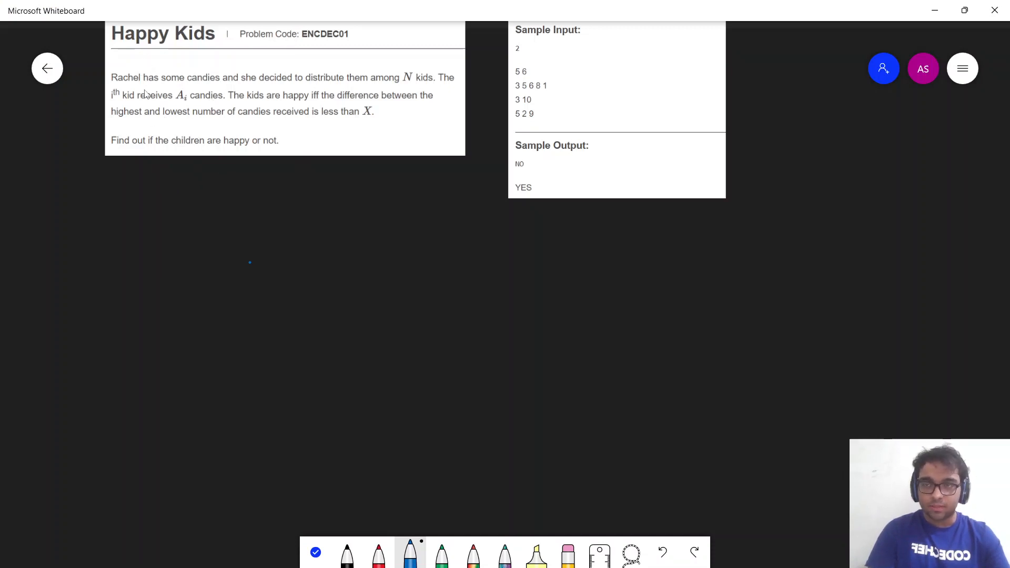
# Underline 'Rachel has', 'candies', 'N kids' and 'less than X' in the statement
pyautogui.moveTo(129, 87); pyautogui.dragTo(156, 84)
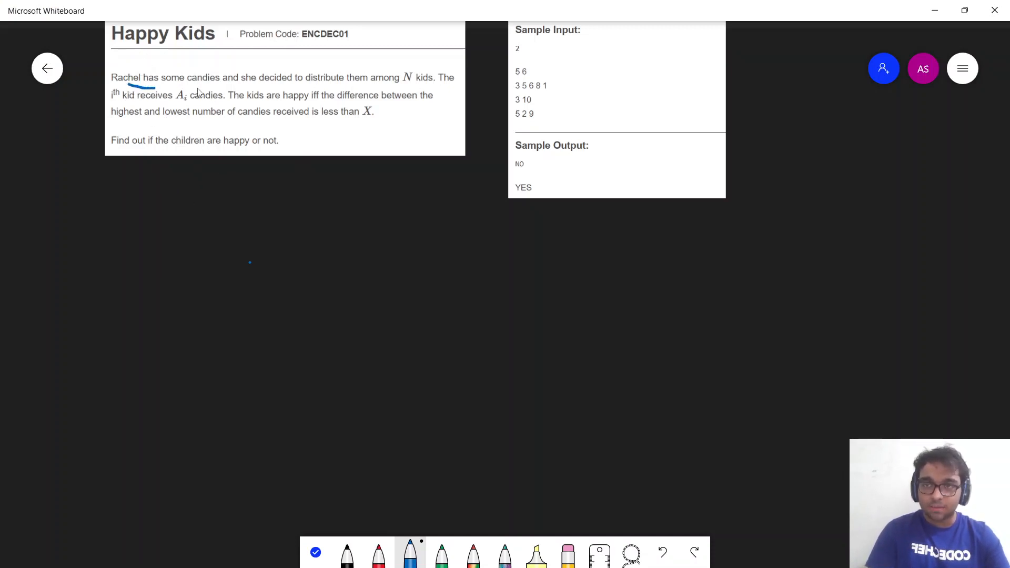
pyautogui.moveTo(186, 89); pyautogui.dragTo(215, 88)
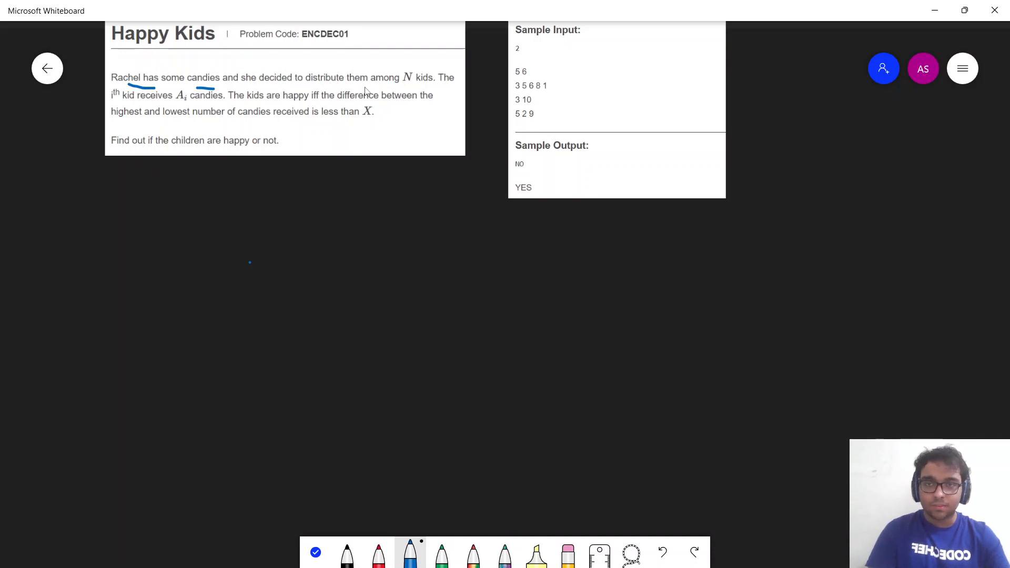
pyautogui.moveTo(390, 84); pyautogui.dragTo(432, 84)
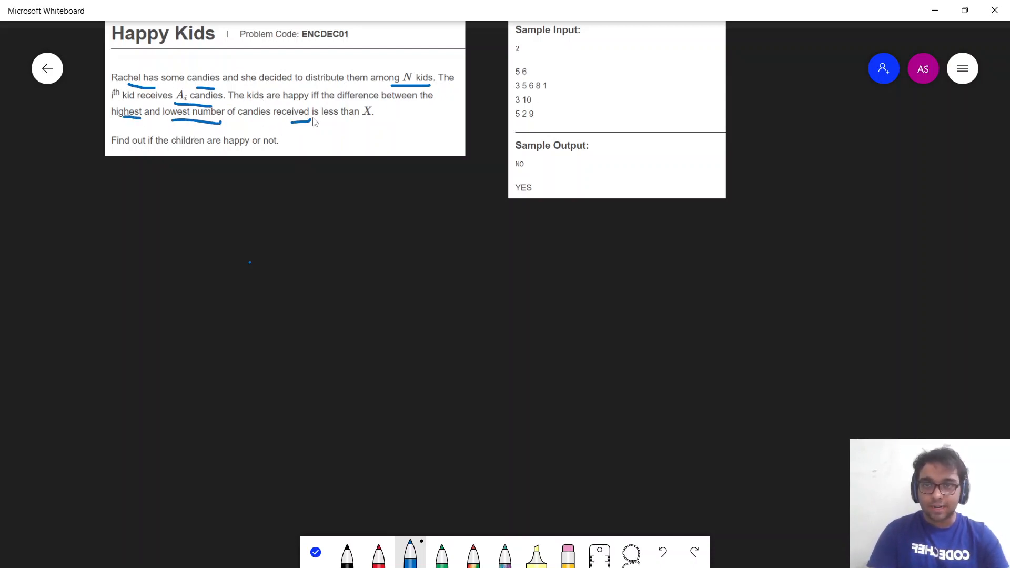
pyautogui.moveTo(341, 121); pyautogui.dragTo(362, 121)
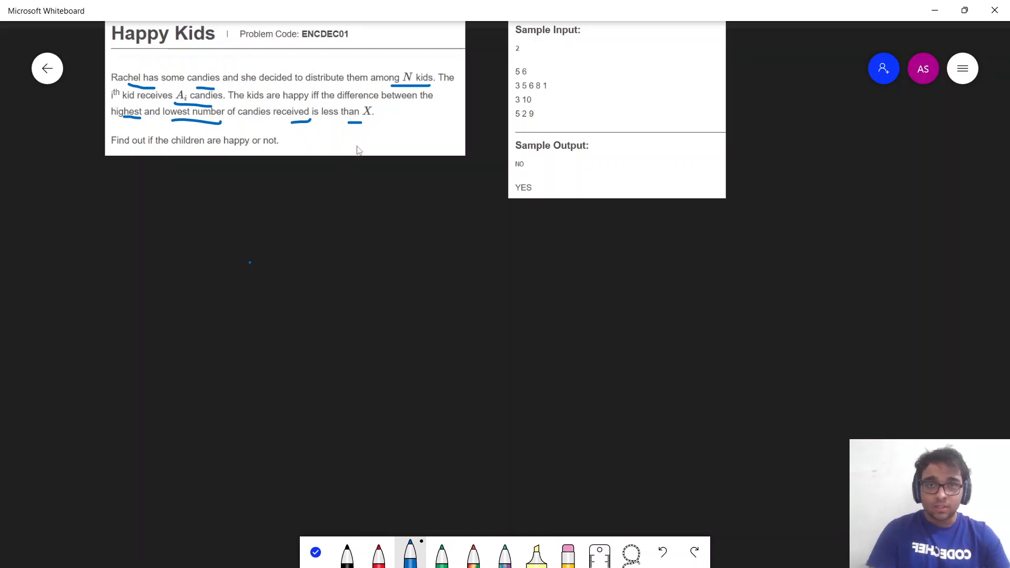
pyautogui.moveTo(88, 299)
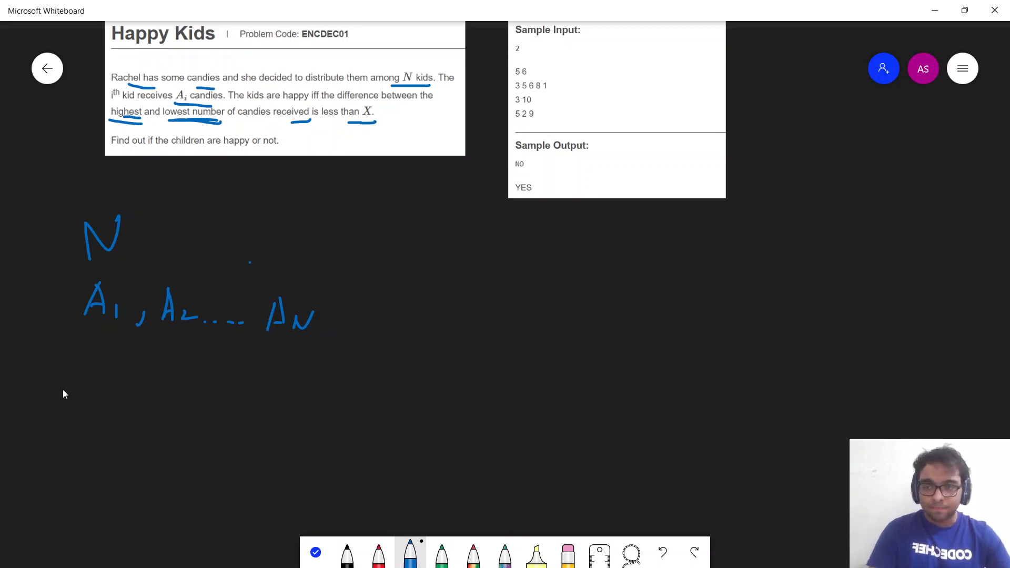
# Handwrite the condition max(A) − min(A) < X under the array notes
pyautogui.moveTo(45, 386); pyautogui.dragTo(106, 393)
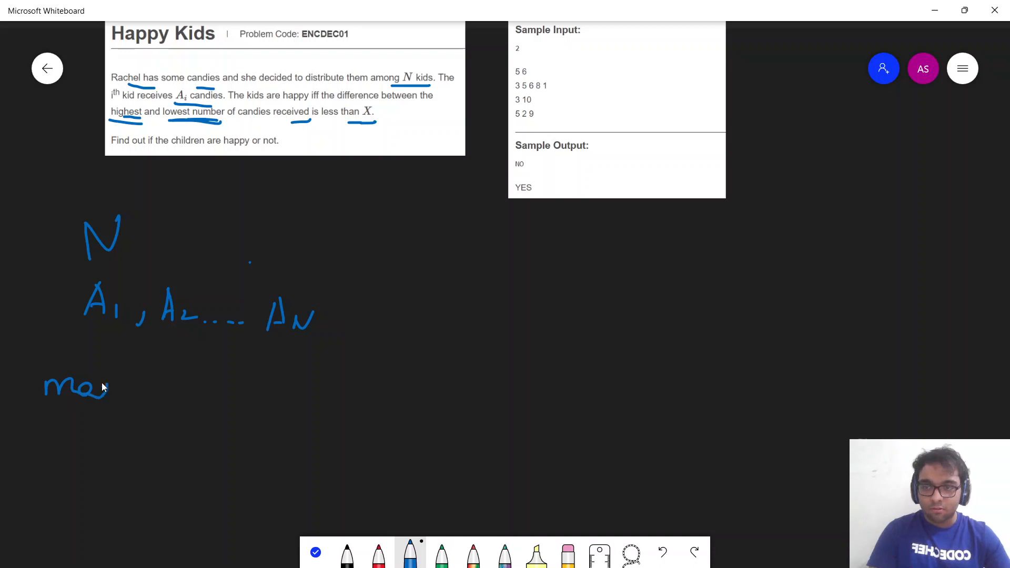
pyautogui.moveTo(109, 387); pyautogui.dragTo(187, 393)
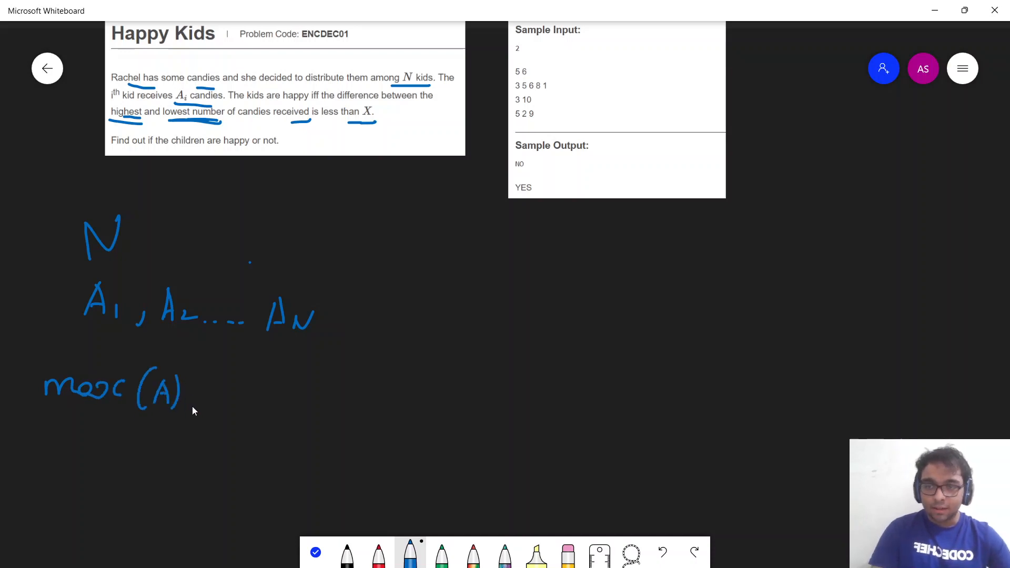
pyautogui.moveTo(193, 399); pyautogui.dragTo(277, 399)
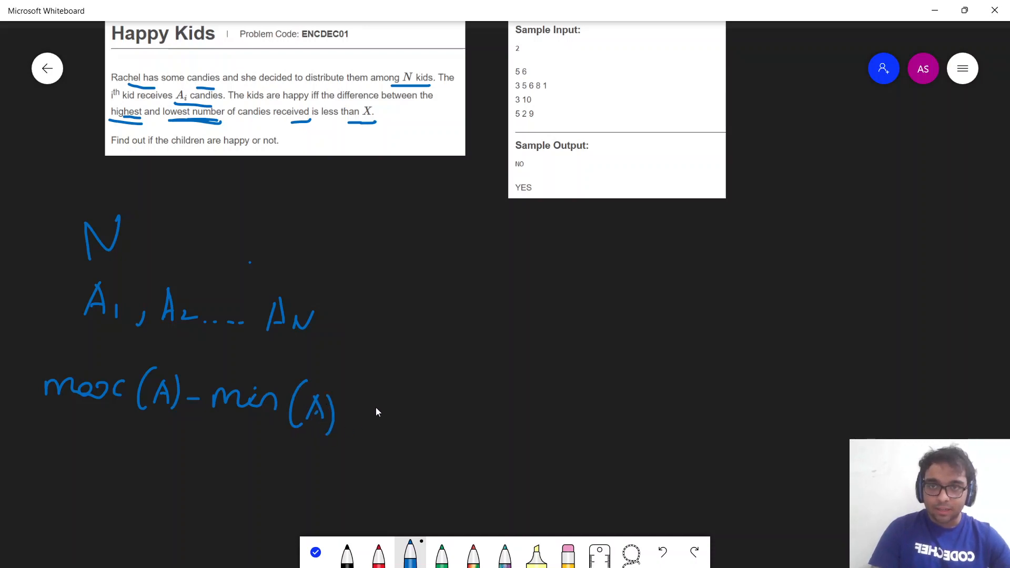
pyautogui.moveTo(347, 400); pyautogui.dragTo(419, 431)
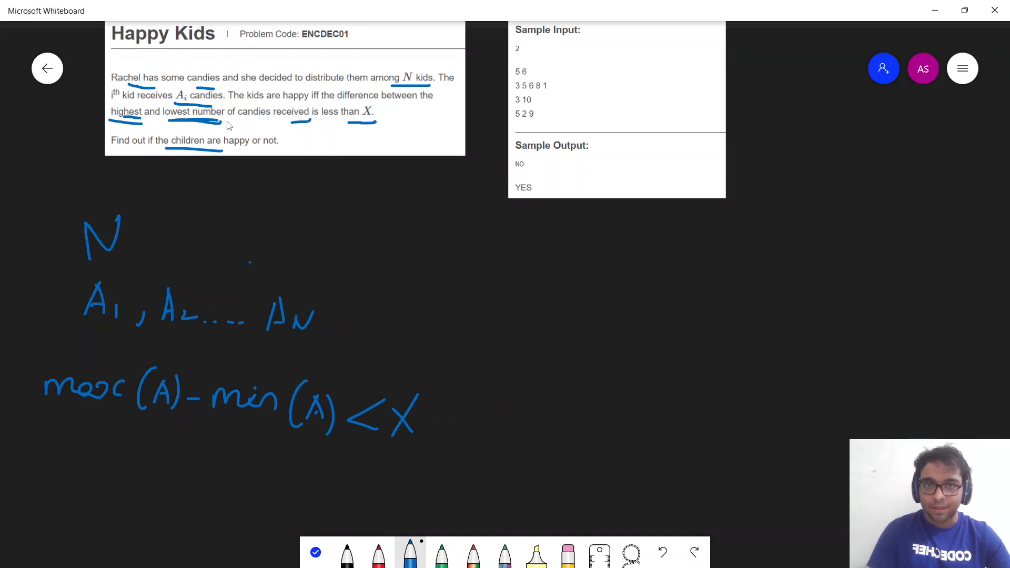
pyautogui.moveTo(271, 201)
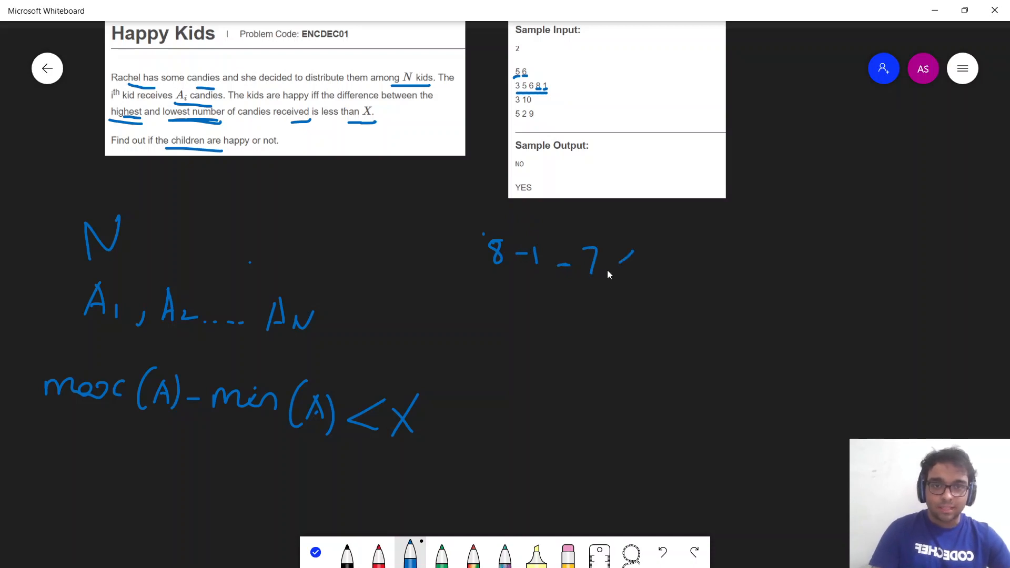
# Cross out 7 against 6, underline output NO, then write 9 − 2 = 7
pyautogui.moveTo(599, 226); pyautogui.dragTo(676, 296)
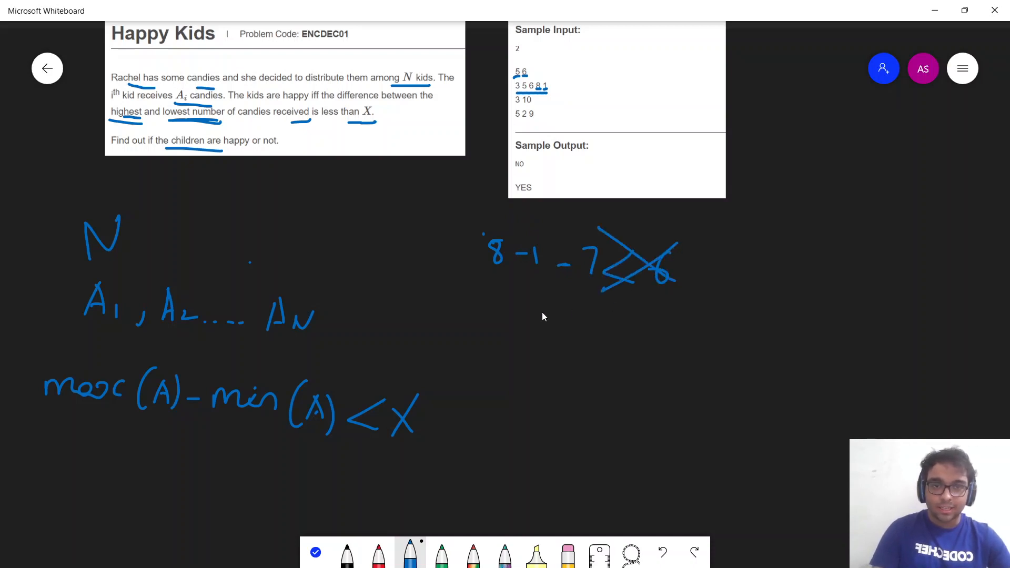
pyautogui.moveTo(514, 175); pyautogui.dragTo(533, 175)
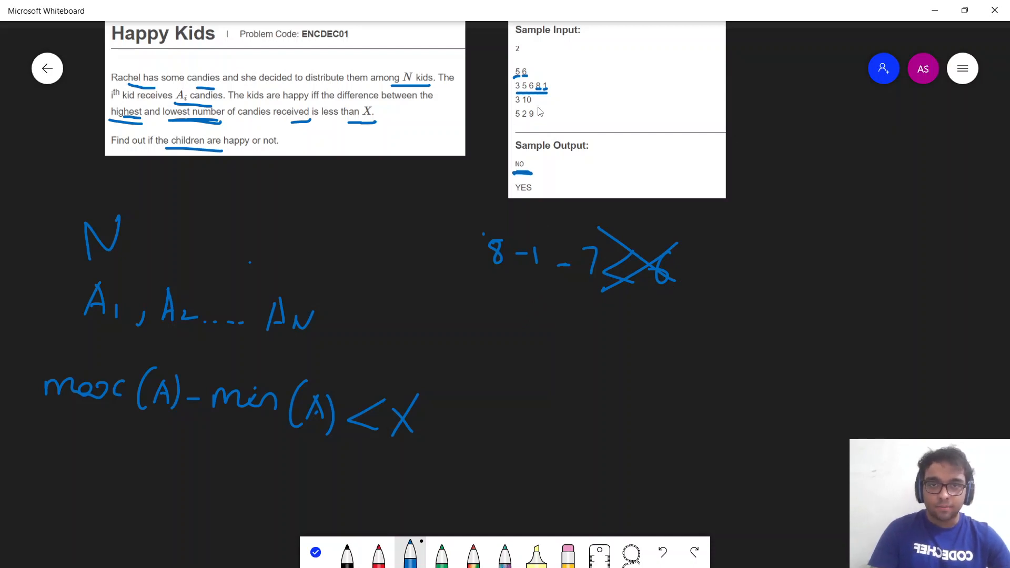
pyautogui.moveTo(519, 111)
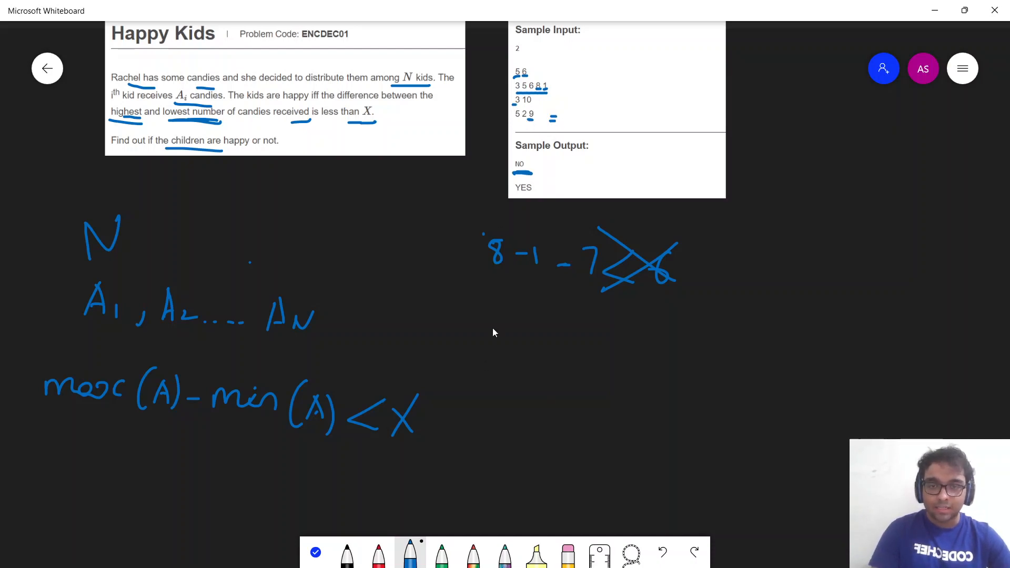
pyautogui.moveTo(481, 326); pyautogui.dragTo(493, 354)
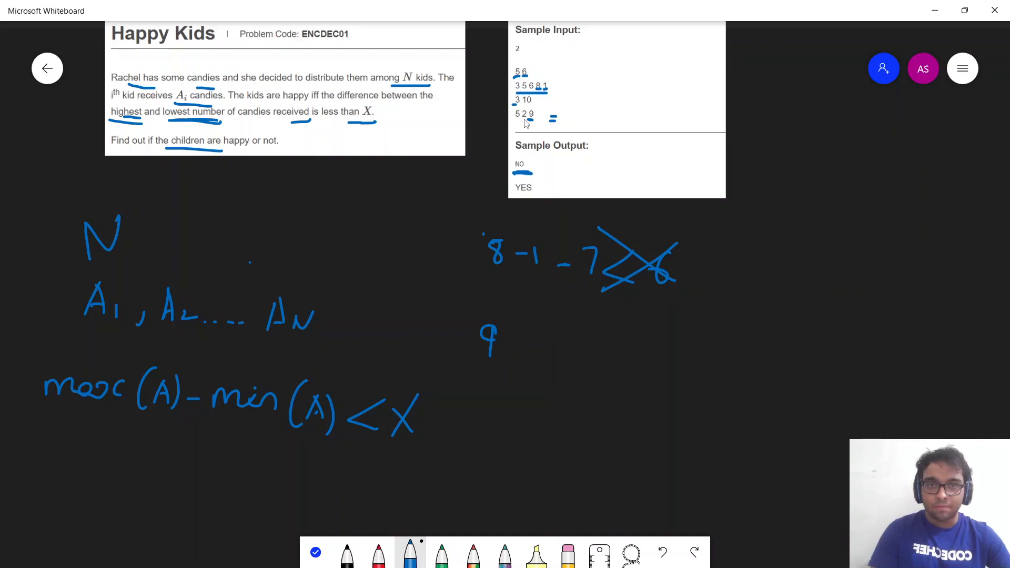
pyautogui.moveTo(509, 340); pyautogui.dragTo(560, 344)
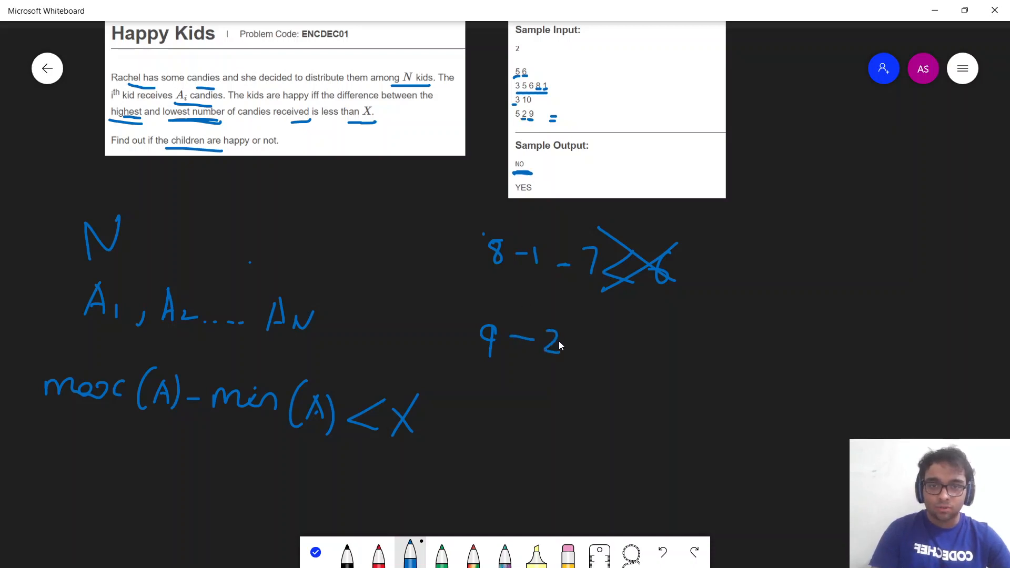
pyautogui.moveTo(589, 374); pyautogui.dragTo(628, 357)
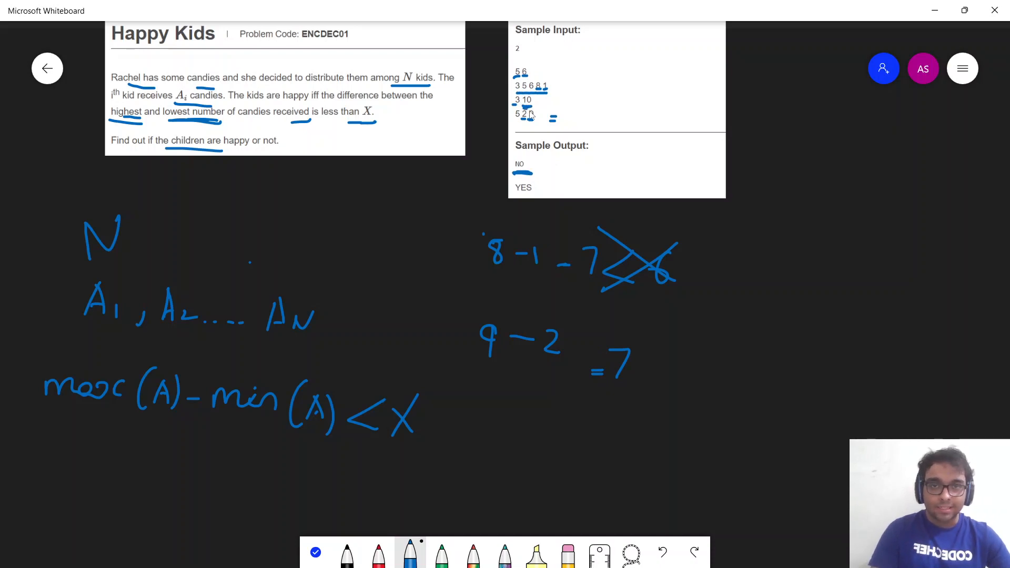
pyautogui.moveTo(644, 367); pyautogui.dragTo(721, 361)
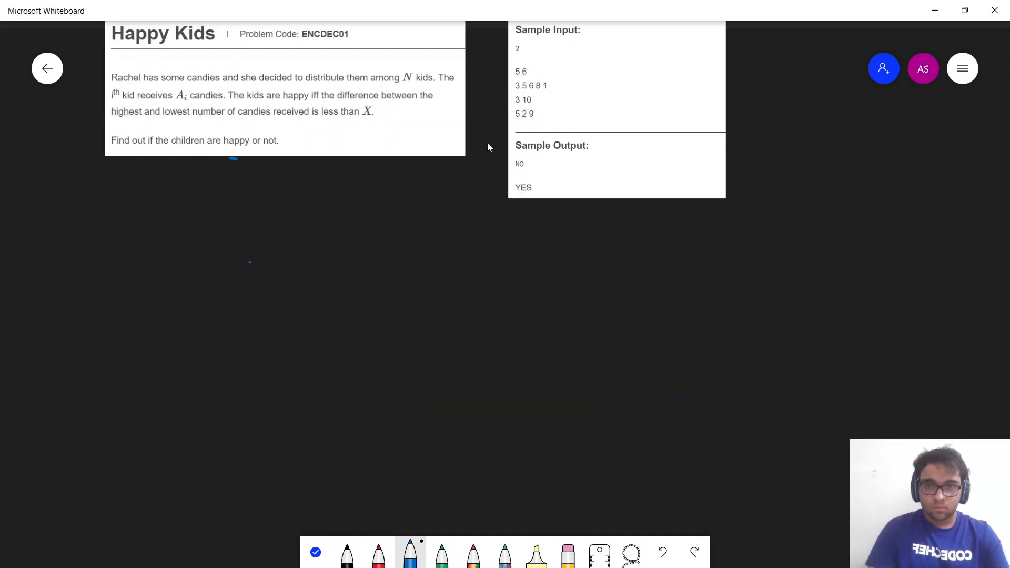
pyautogui.moveTo(271, 313)
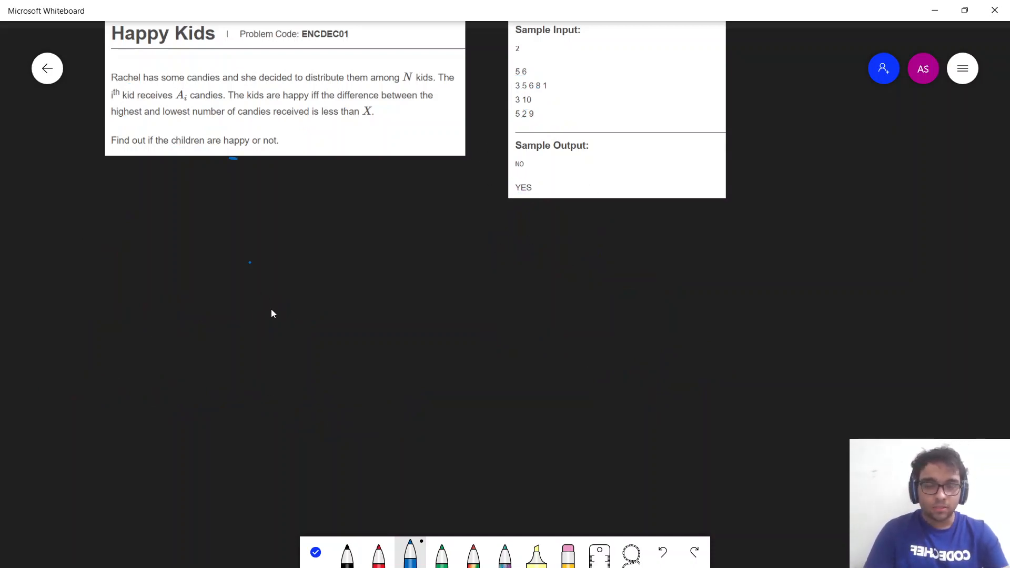
pyautogui.moveTo(224, 244)
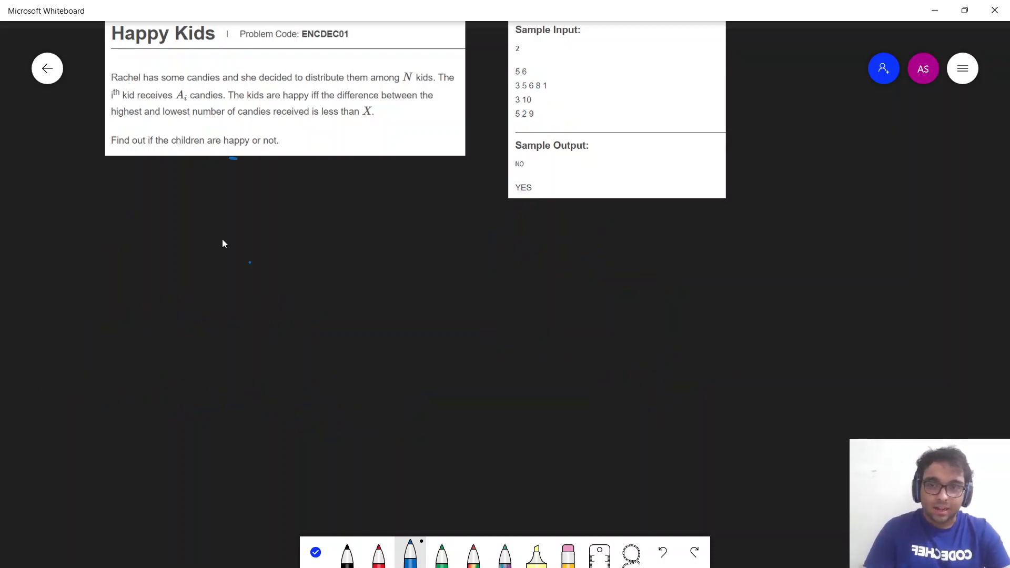
pyautogui.moveTo(163, 253)
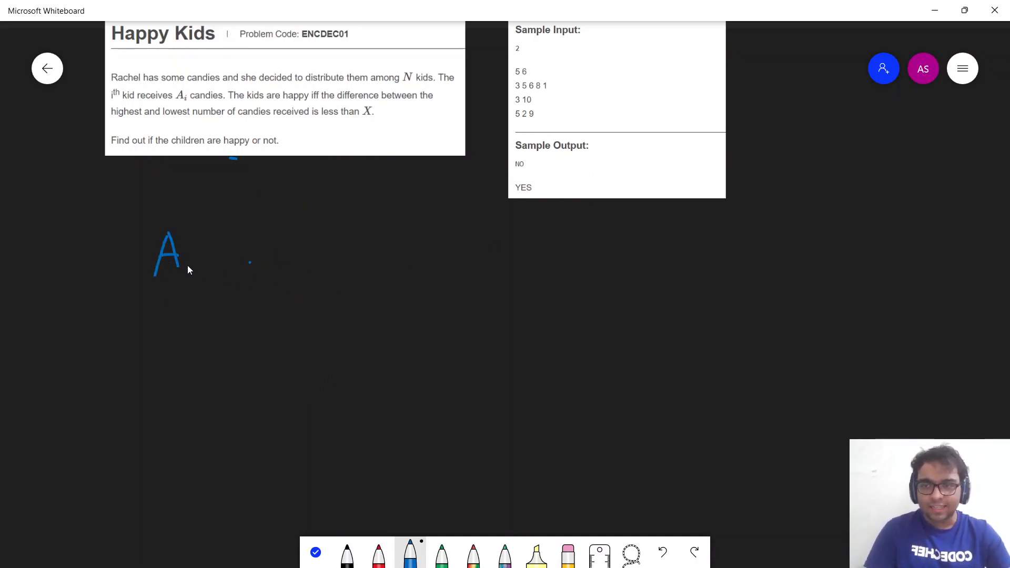
# Write and underline A.sort(), then add Yes under the condition and else: No
pyautogui.moveTo(196, 273); pyautogui.dragTo(232, 271)
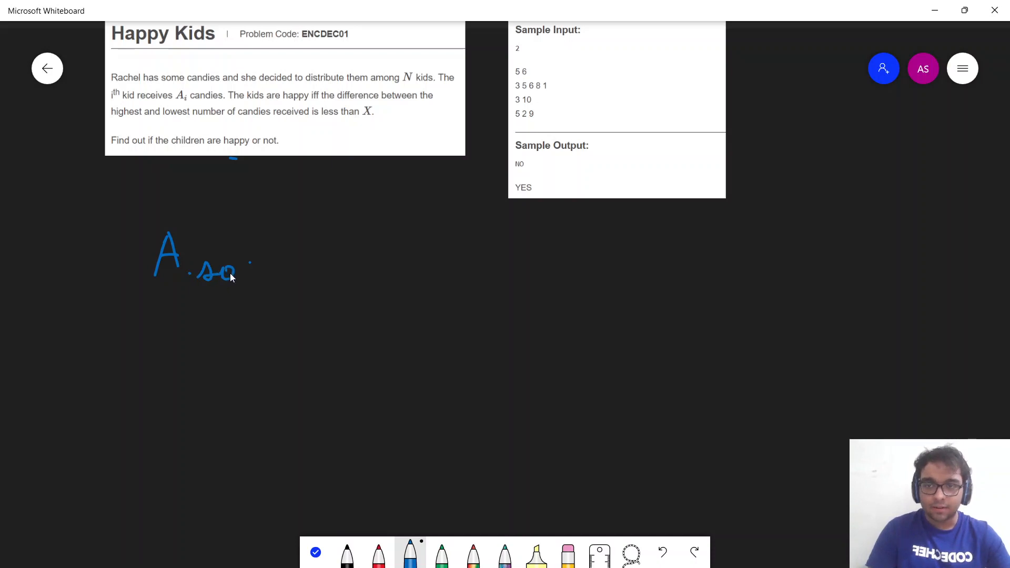
pyautogui.moveTo(244, 264); pyautogui.dragTo(321, 264)
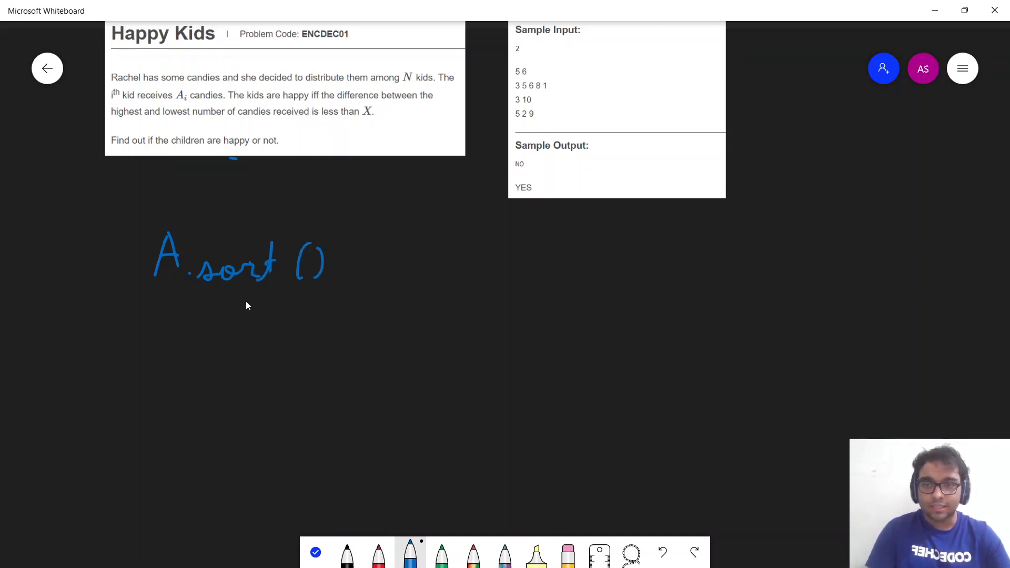
pyautogui.moveTo(154, 291); pyautogui.dragTo(303, 302)
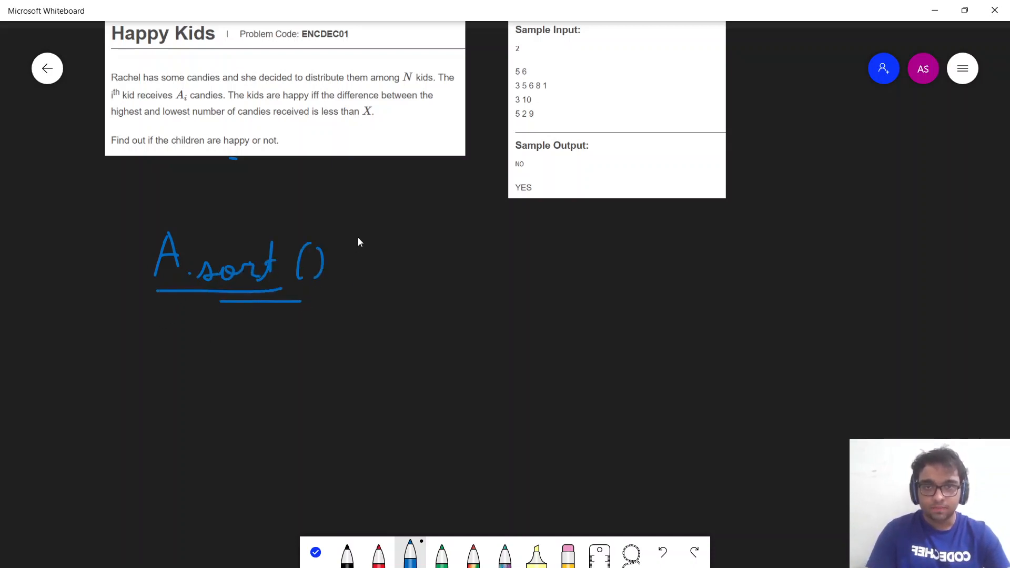
pyautogui.moveTo(452, 307)
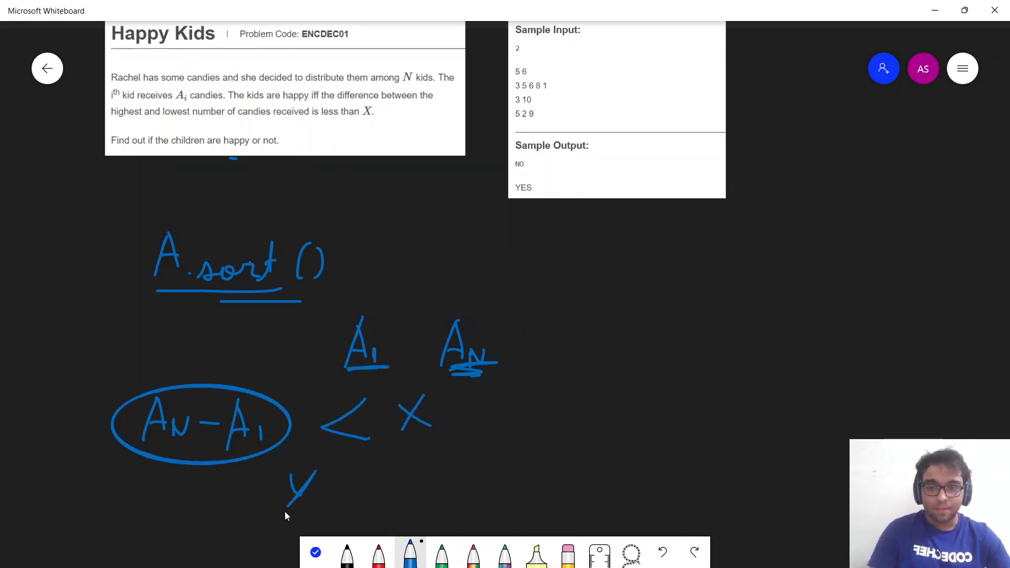
pyautogui.moveTo(296, 477); pyautogui.dragTo(335, 508)
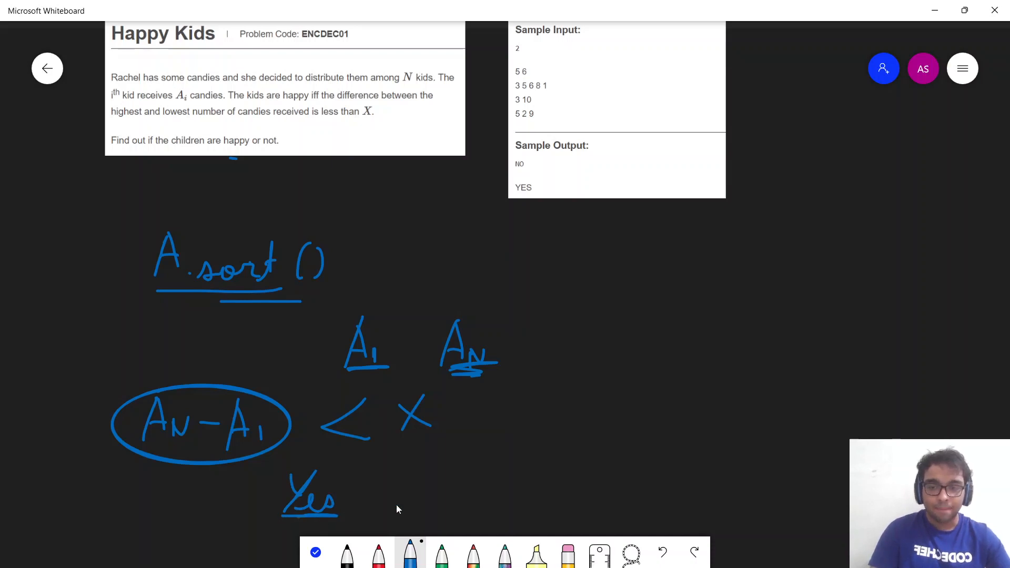
pyautogui.moveTo(483, 448); pyautogui.dragTo(522, 413)
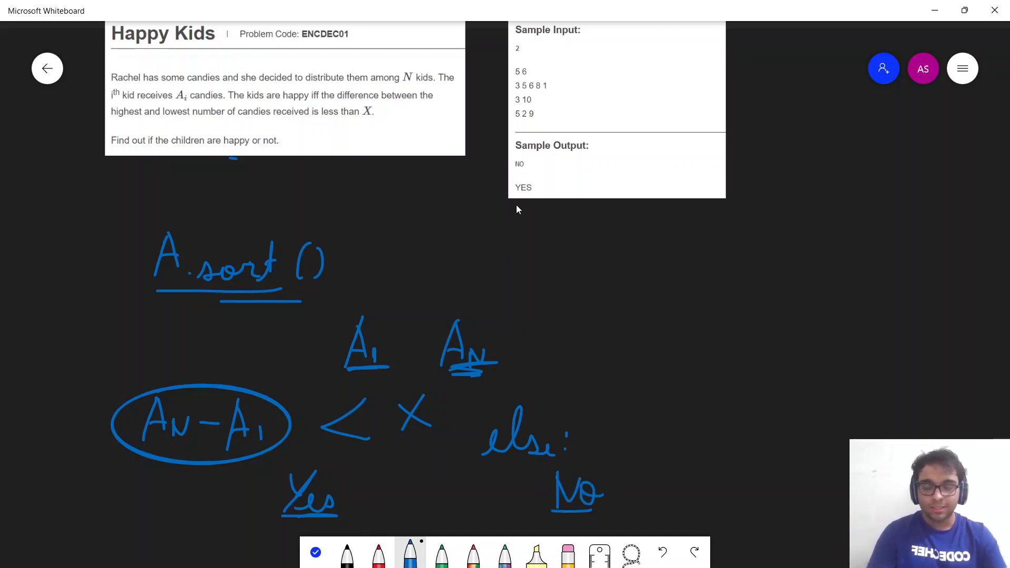
pyautogui.moveTo(556, 164)
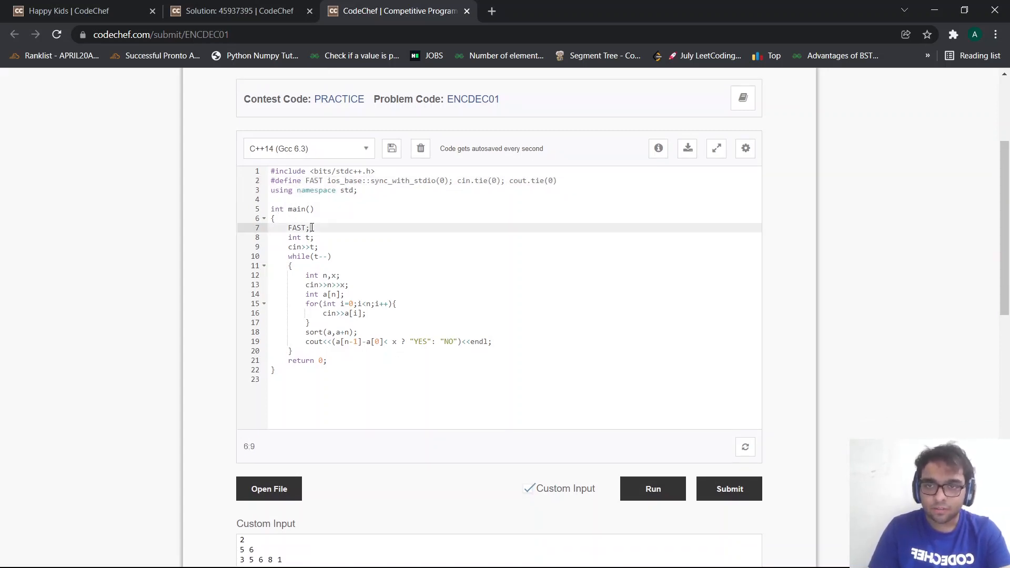
# Walk through the C++ code, highlighting the array-reading loop and the sort line
pyautogui.click(306, 238)
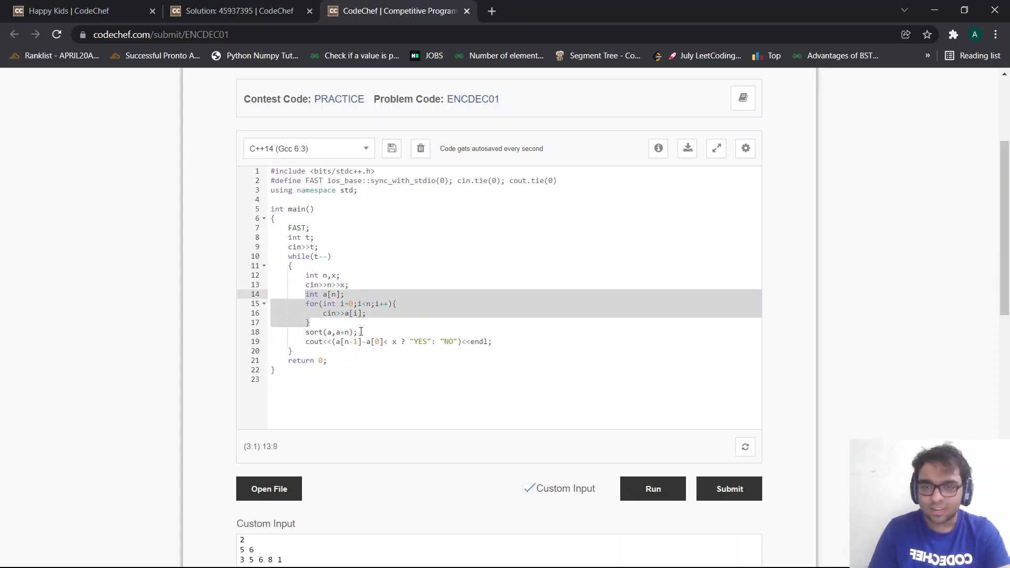
pyautogui.click(309, 332)
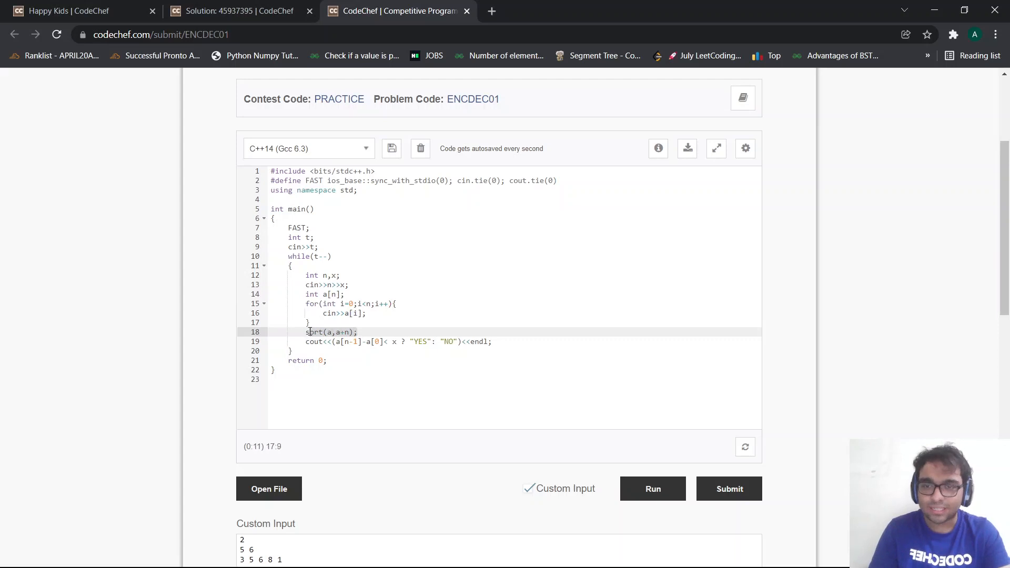
pyautogui.click(333, 341)
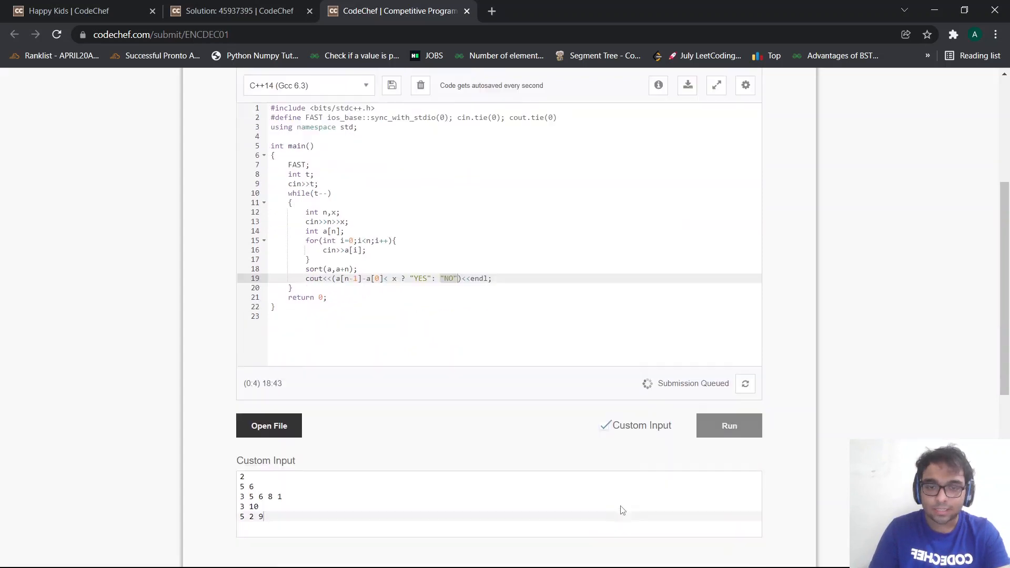
# Submit the C++ solution and get Correct Answer in 0.61 seconds
pyautogui.scroll(-3)
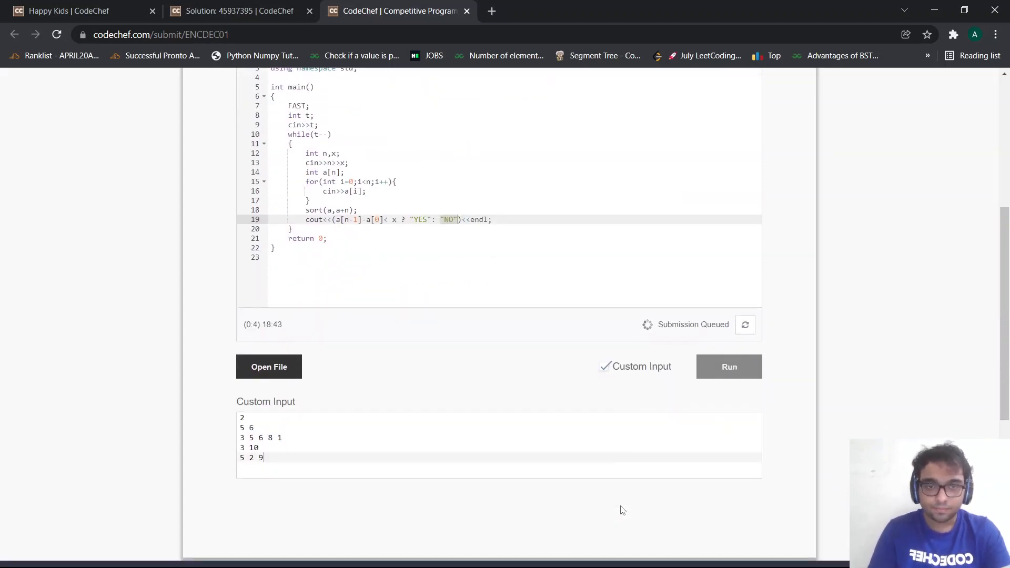
pyautogui.click(728, 367)
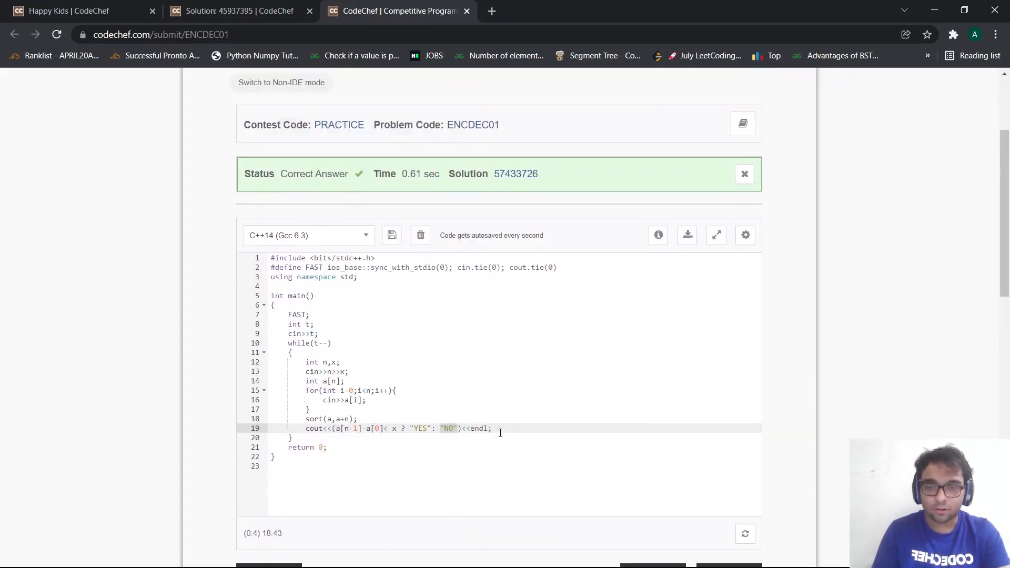
# Choose PYTH 3.6 as the language and select the loaded Python code
pyautogui.click(309, 235)
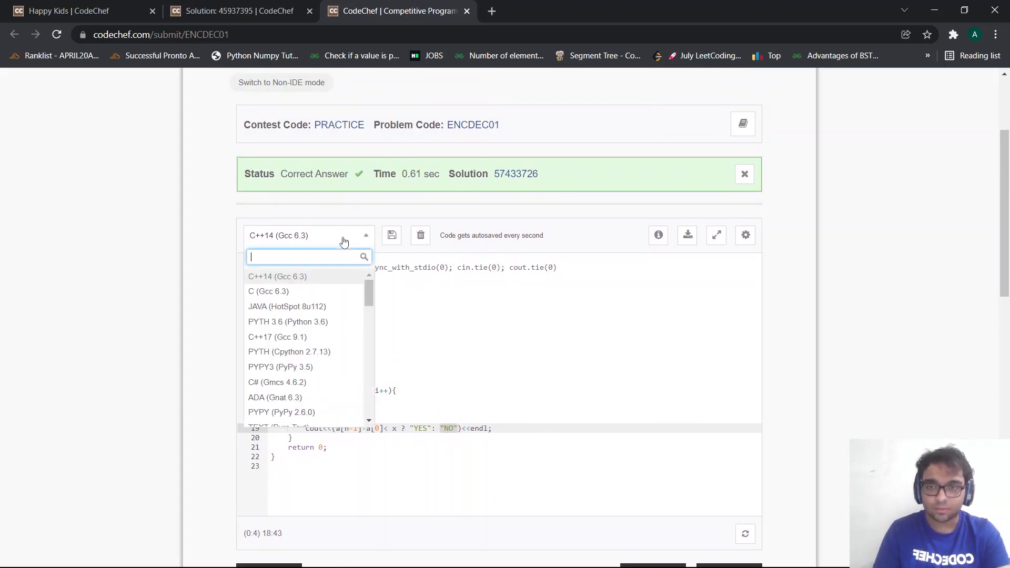
pyautogui.click(287, 321)
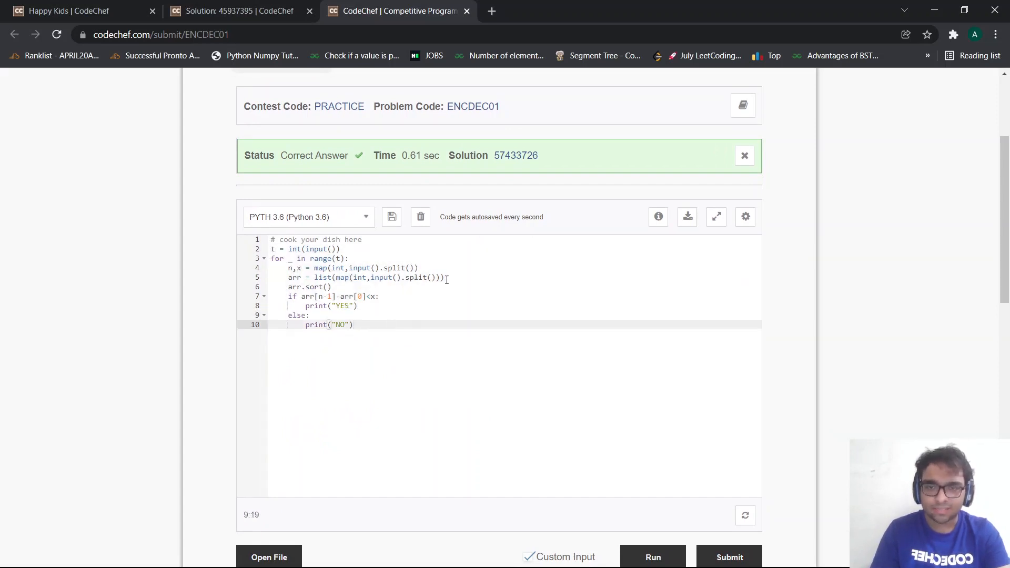
pyautogui.moveTo(269, 249); pyautogui.dragTo(443, 277)
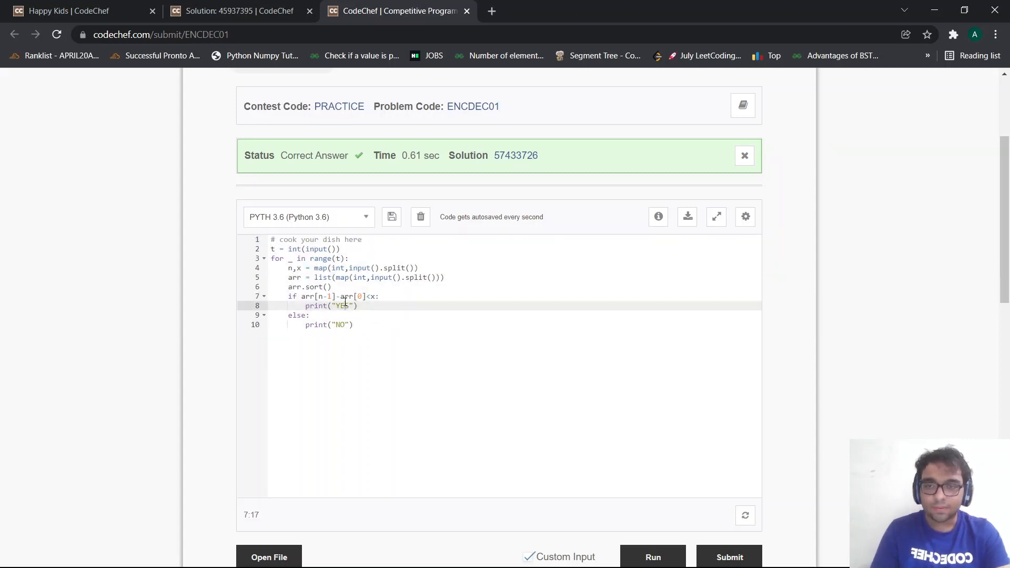
# Change the language through C to C++14 (Gcc 6.3), reloading the C++ code
pyautogui.click(308, 216)
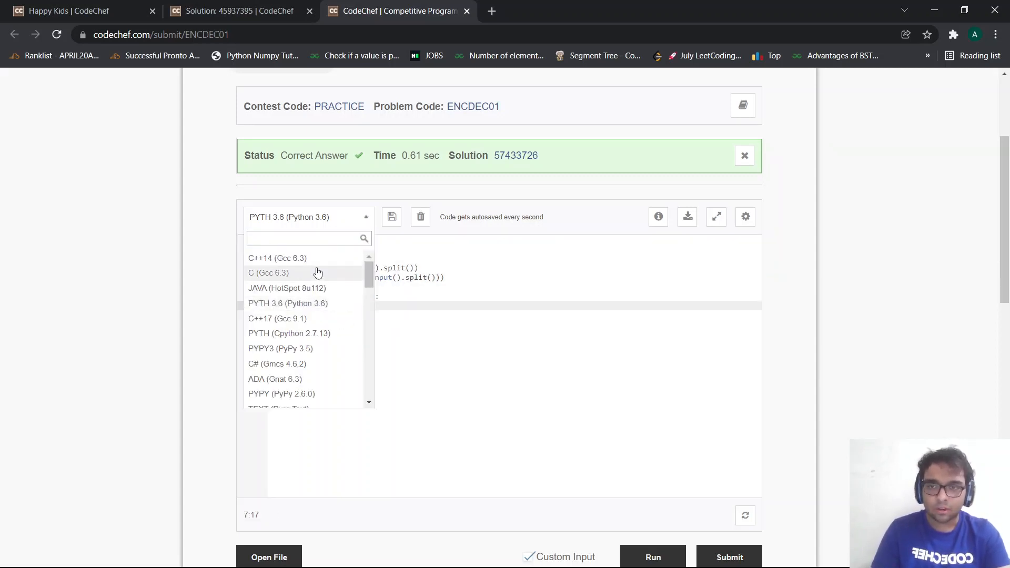
pyautogui.click(269, 273)
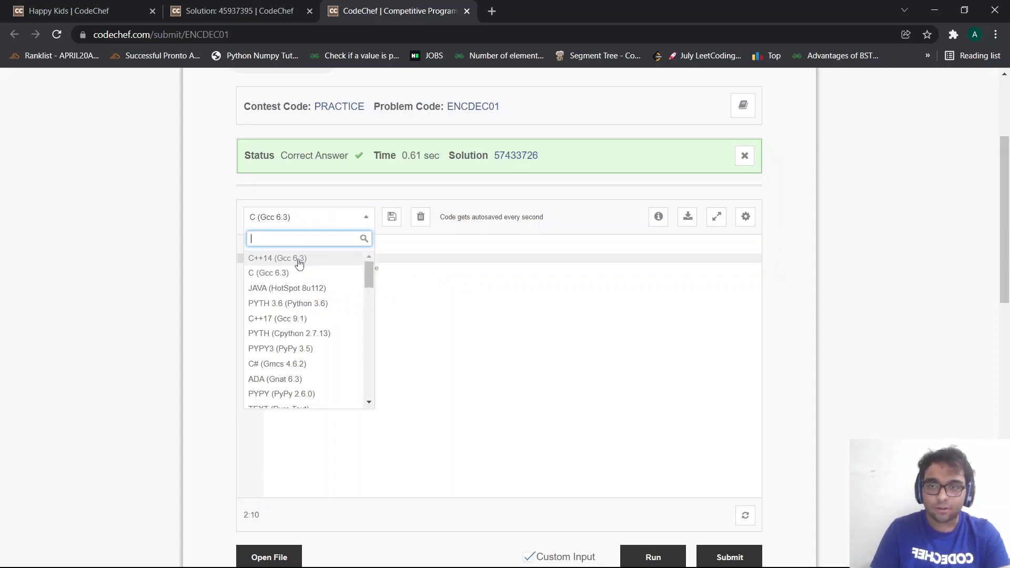
pyautogui.click(277, 257)
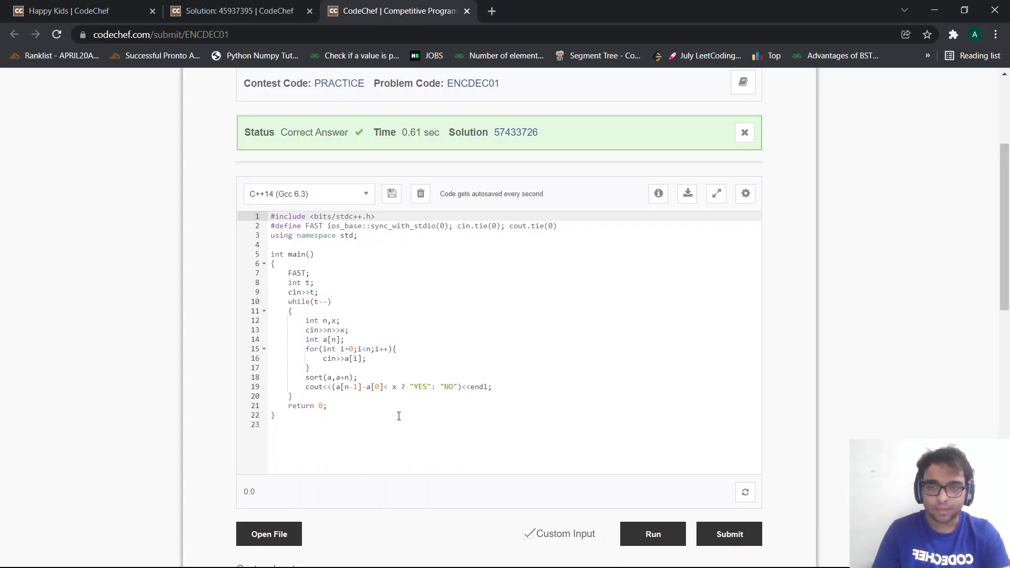
pyautogui.moveTo(798, 350)
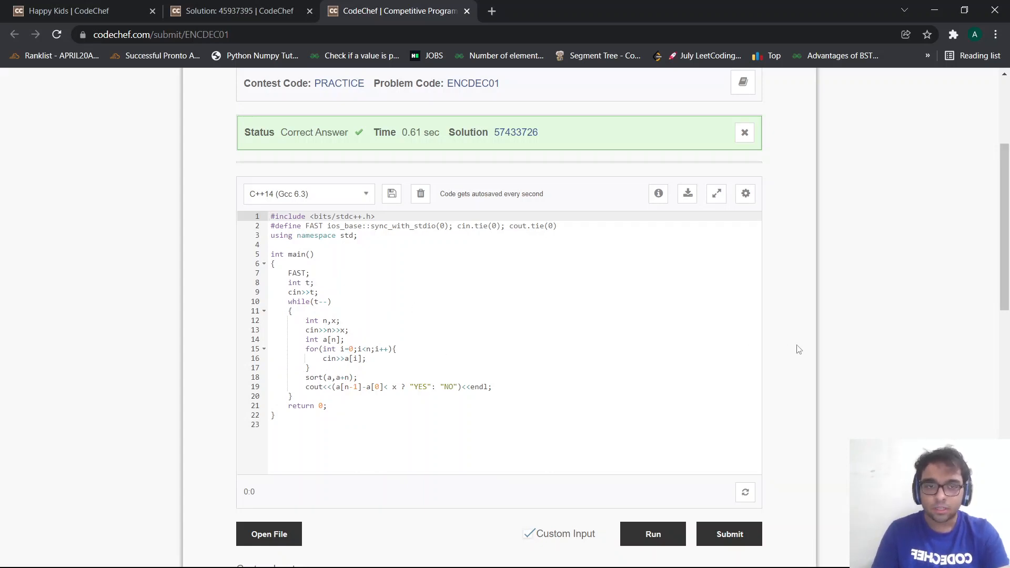